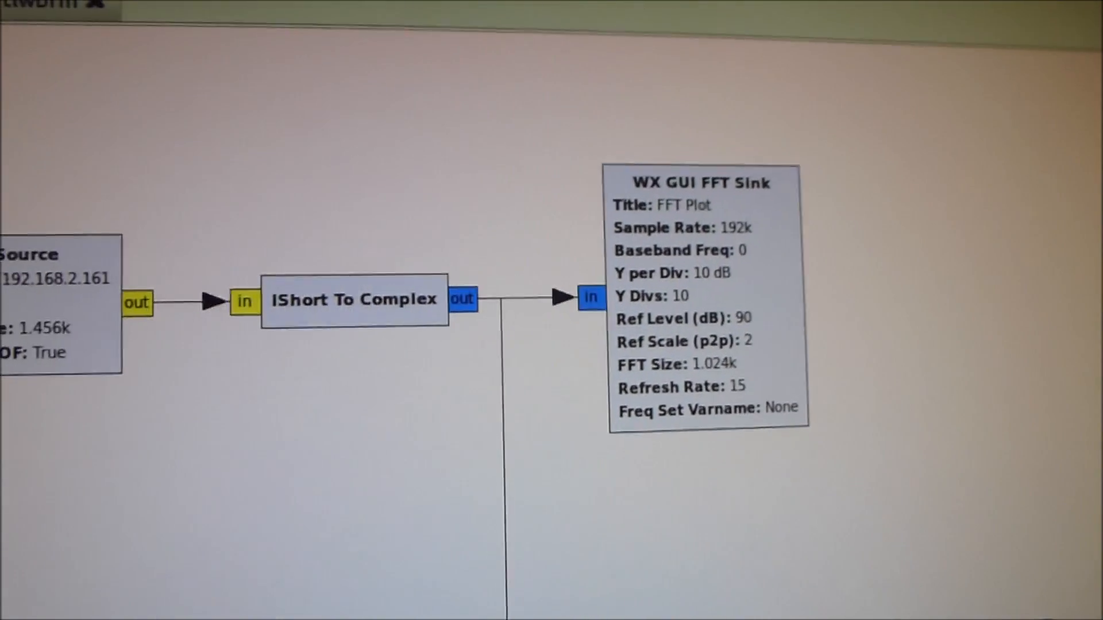
scroll("down", 3)
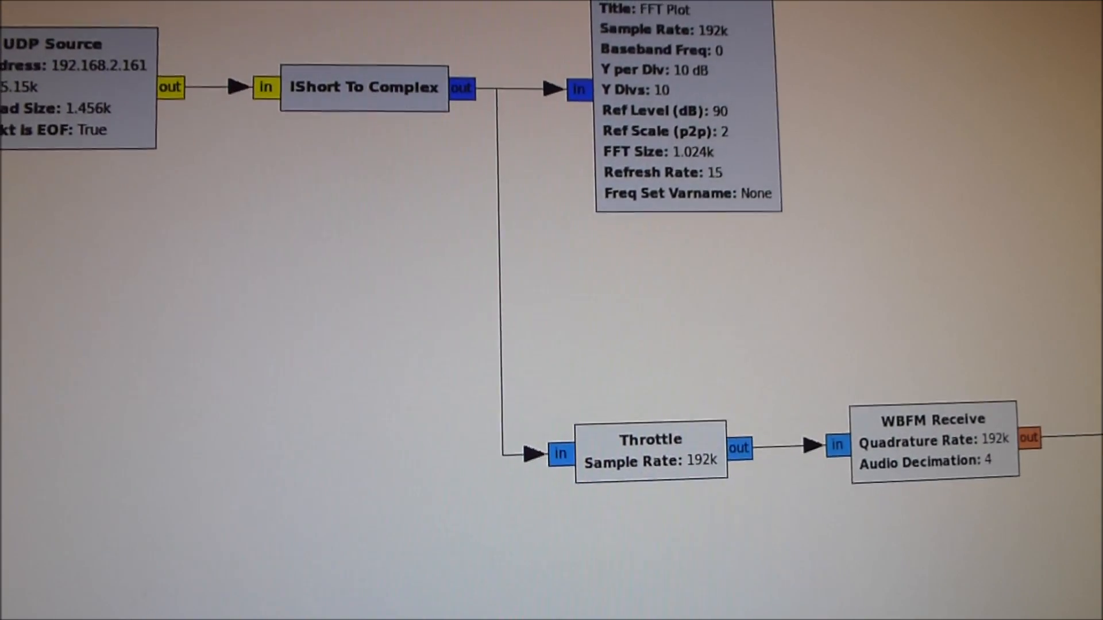
scroll("down", 3)
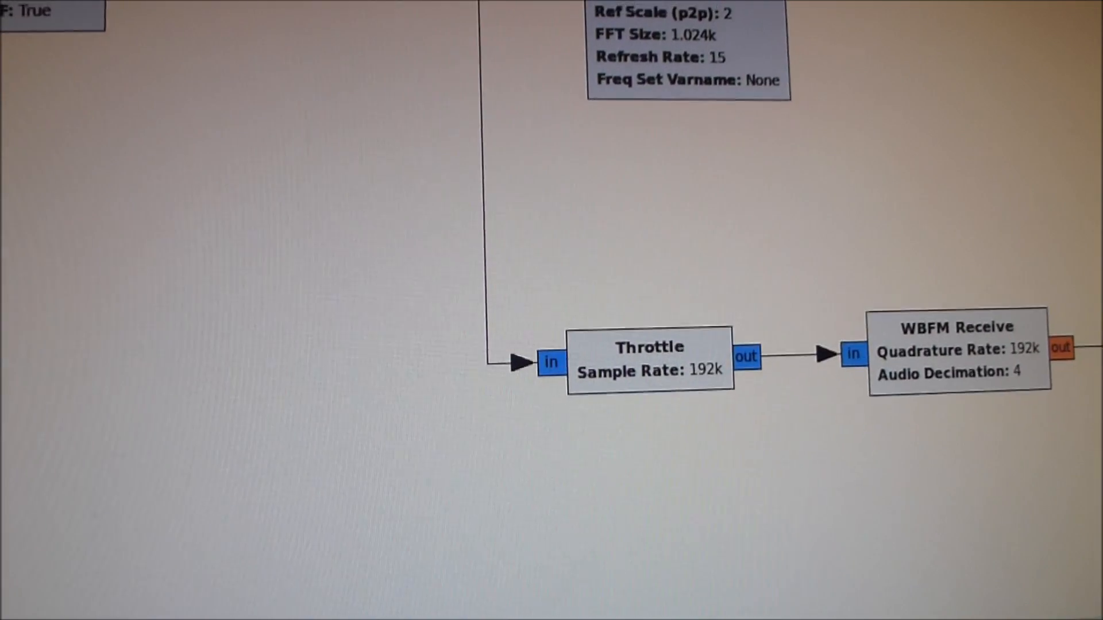